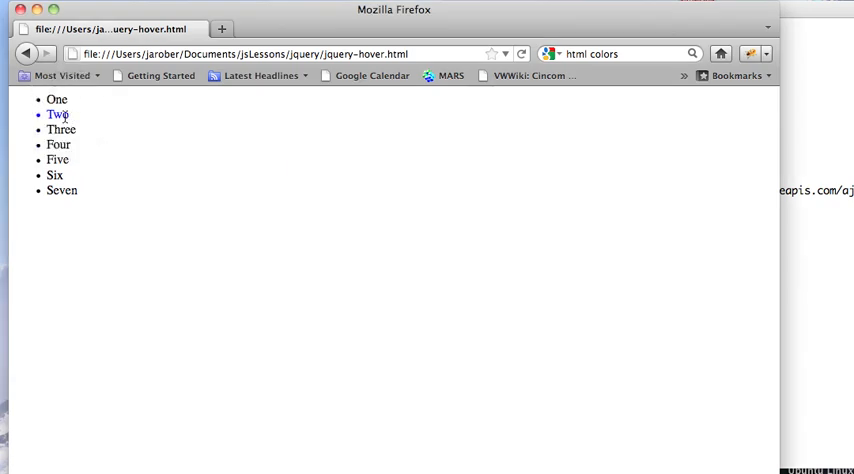
mouse_move(58, 144)
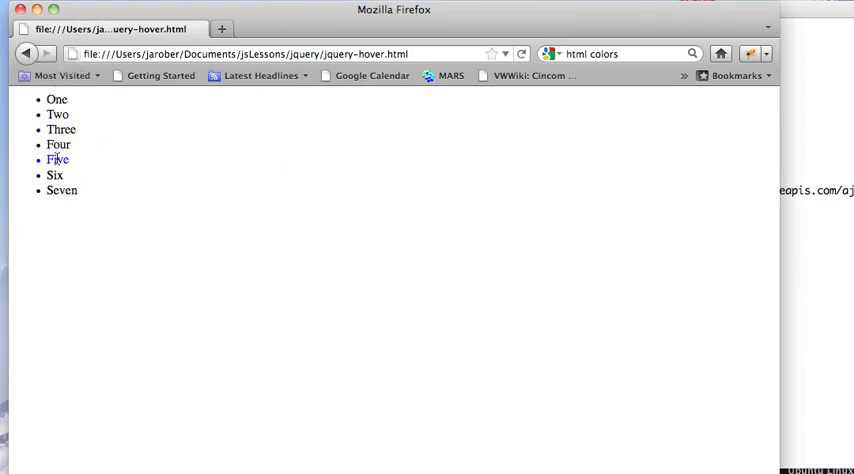
mouse_move(58, 145)
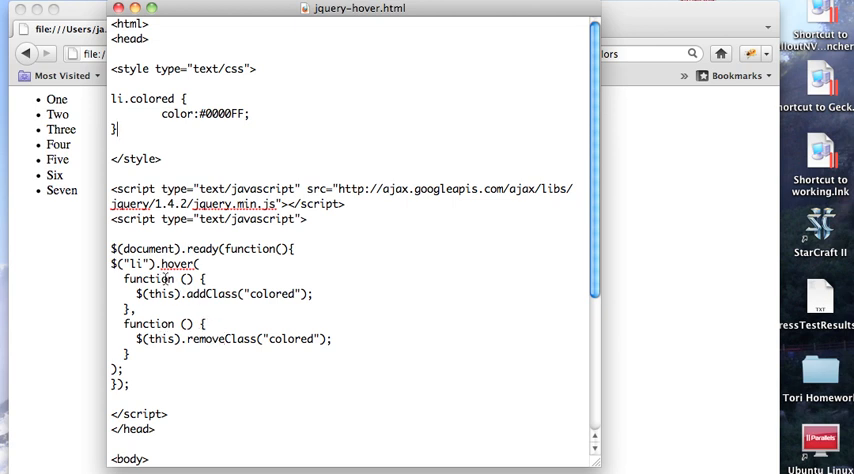
- Select the li.colored rule and the $("li").hover() addClass/removeClass code in jquery-hover.html
drag(122, 278, 315, 294)
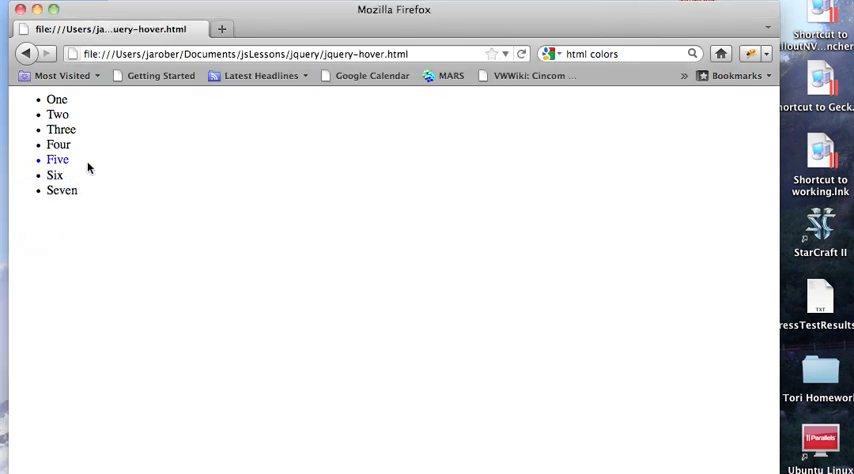
mouse_move(40, 287)
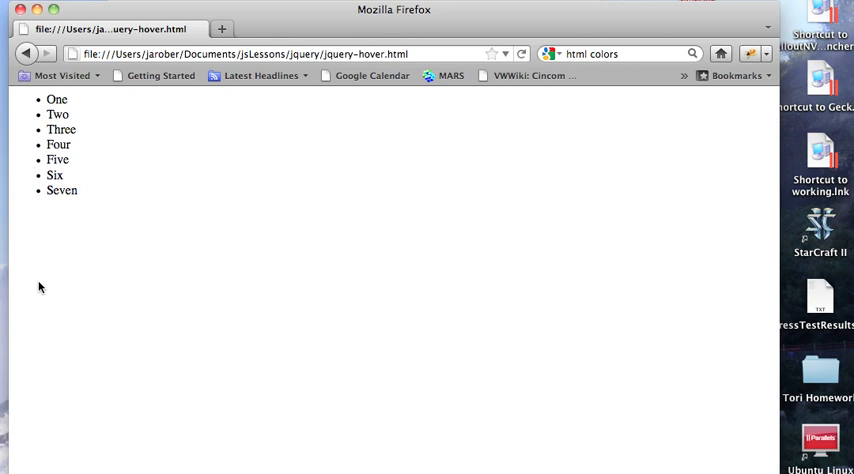